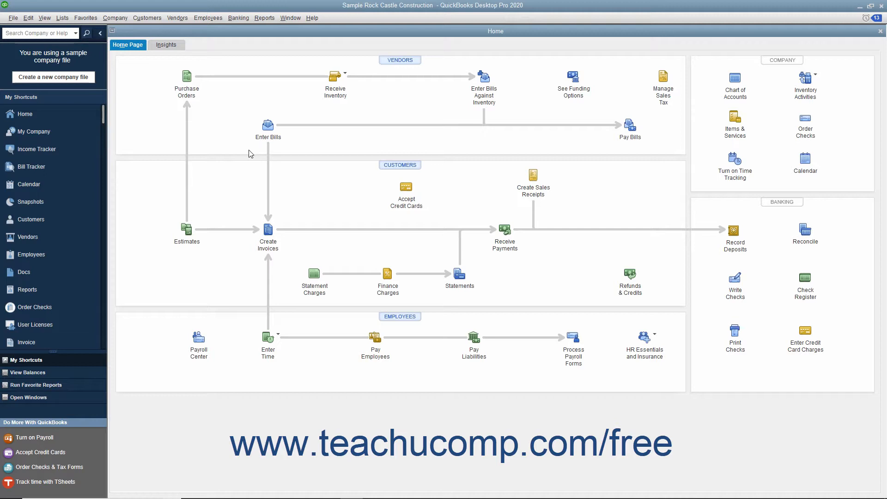
pyautogui.moveTo(252, 151)
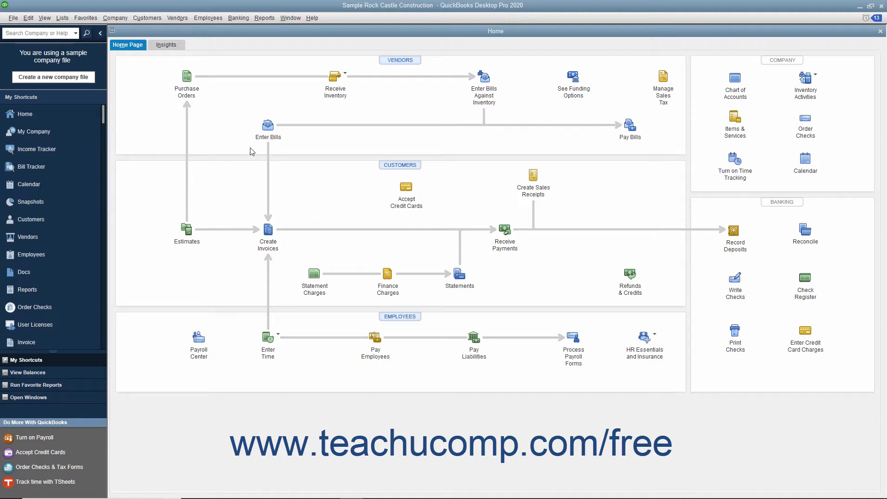
# Bring up Receive Payments and browse back to check 8585 for 870.06 on invoice 1100.
pyautogui.click(147, 18)
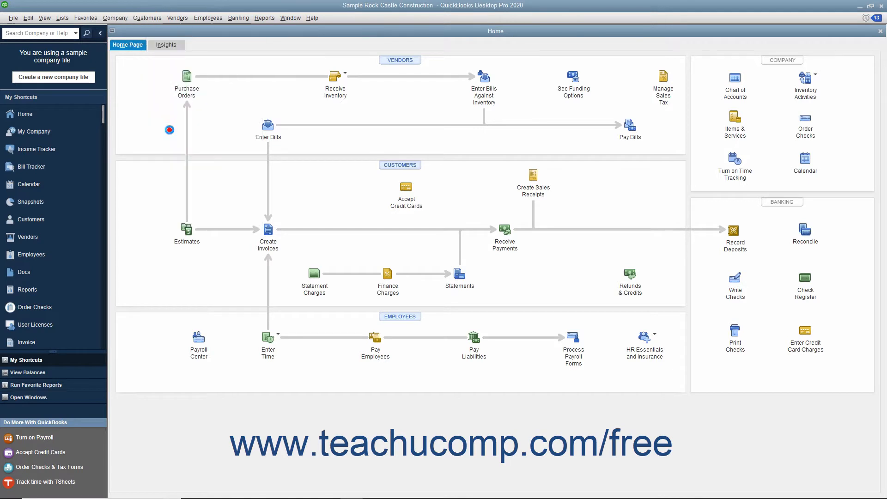
pyautogui.click(505, 229)
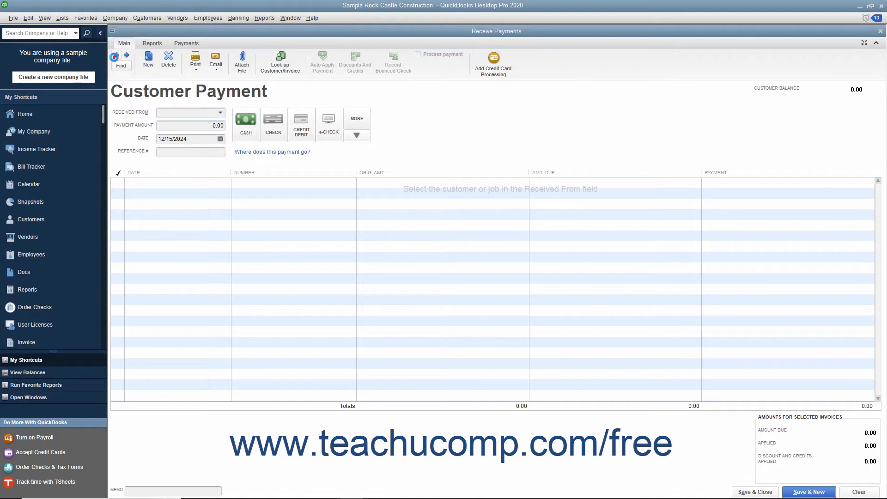
pyautogui.click(187, 112)
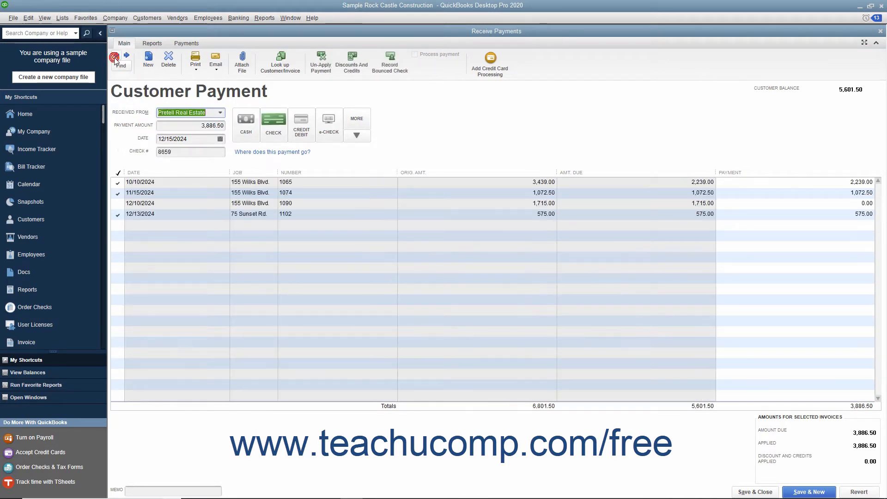
pyautogui.click(115, 55)
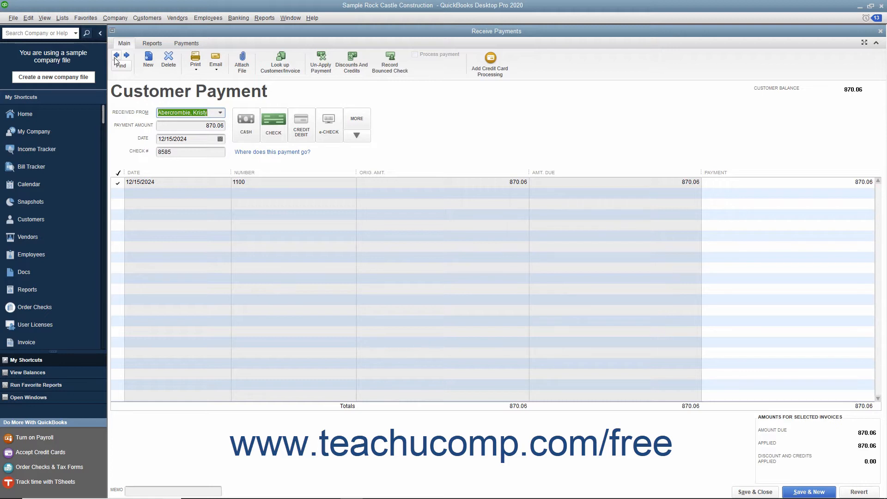
pyautogui.moveTo(219, 95)
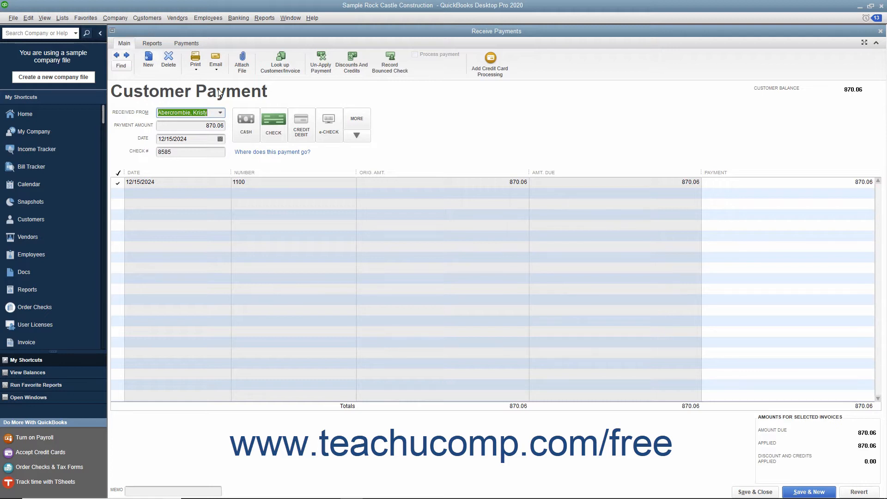
pyautogui.moveTo(391, 67)
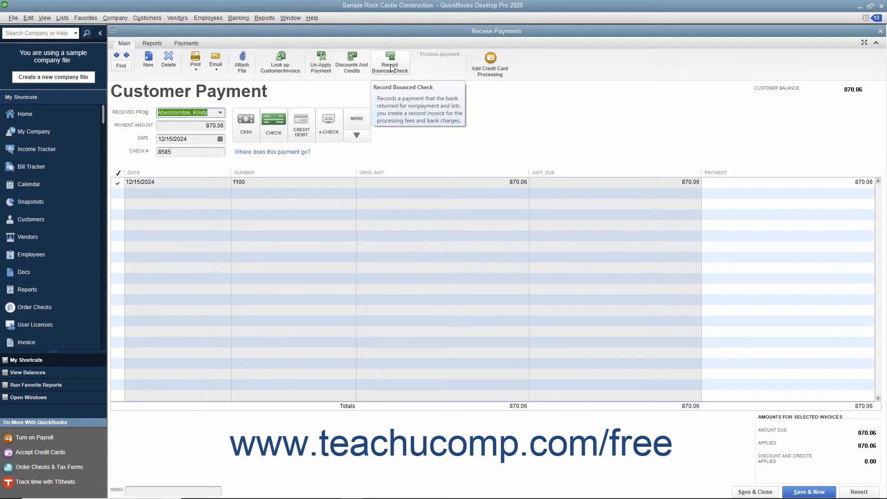
# Start recording the bounced check with a 35.00 bank fee charged to 60600 Bank Service Charges.
pyautogui.click(391, 60)
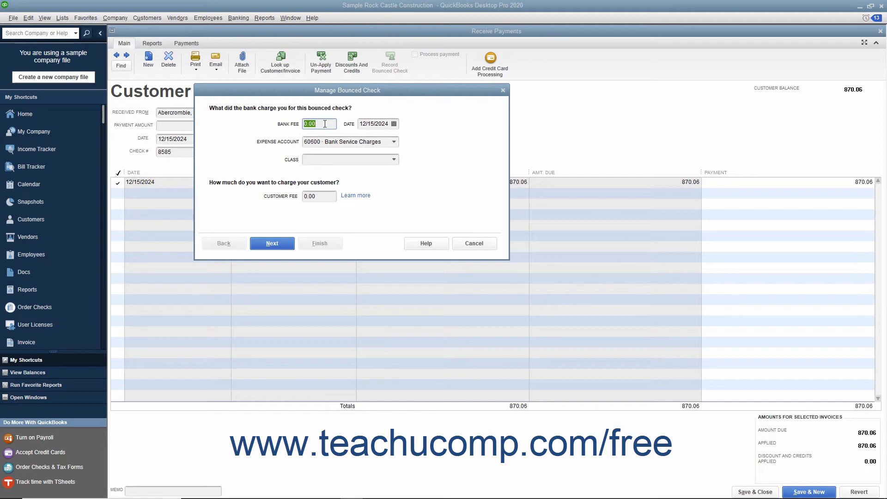
pyautogui.write('35')
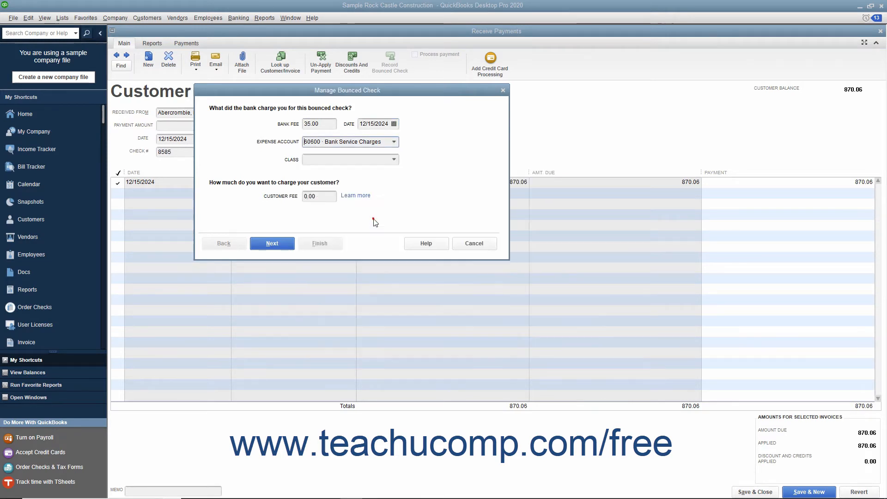
pyautogui.moveTo(381, 211)
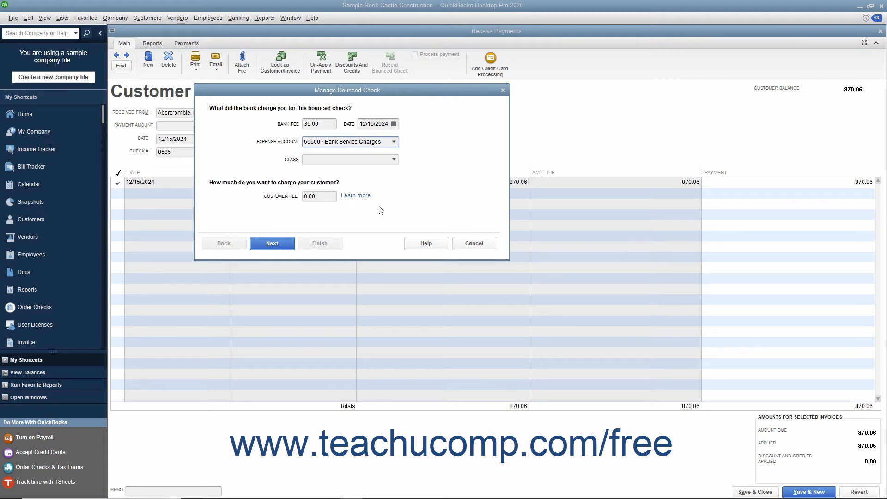
pyautogui.moveTo(356, 198)
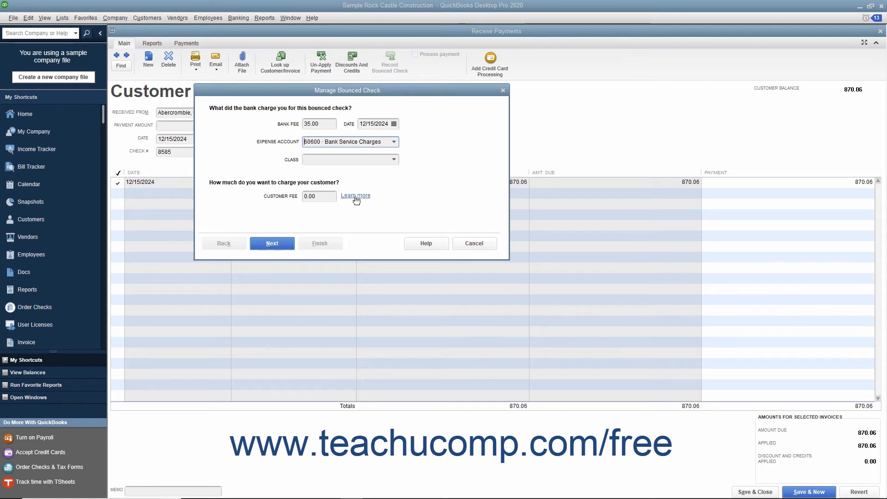
pyautogui.click(320, 196)
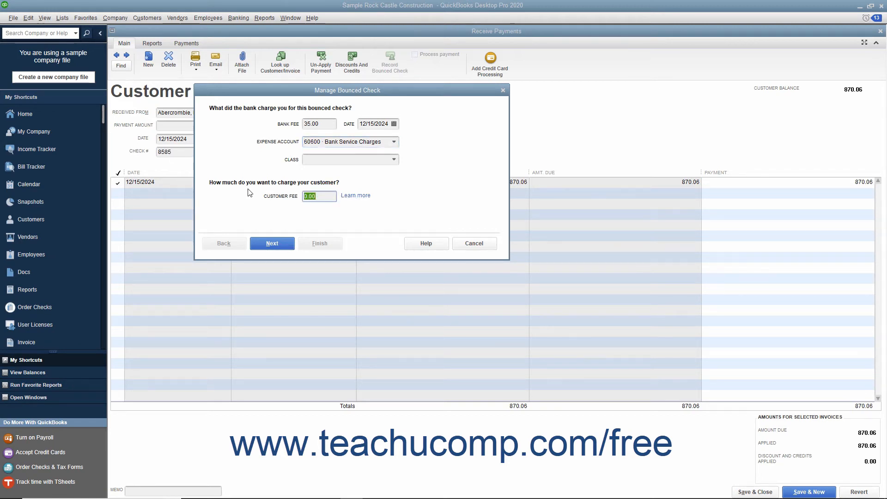
# Charge the customer a 50.00 fee and continue to the Bounced Check Summary.
pyautogui.write('50')
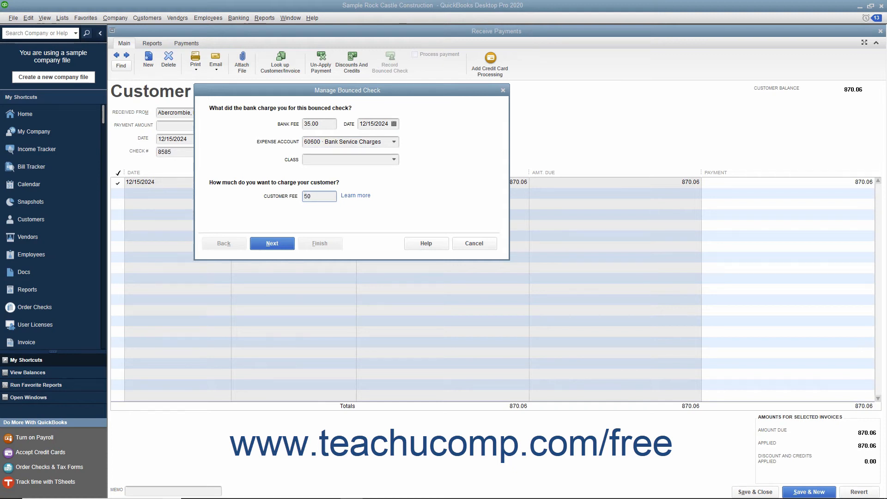
pyautogui.click(272, 243)
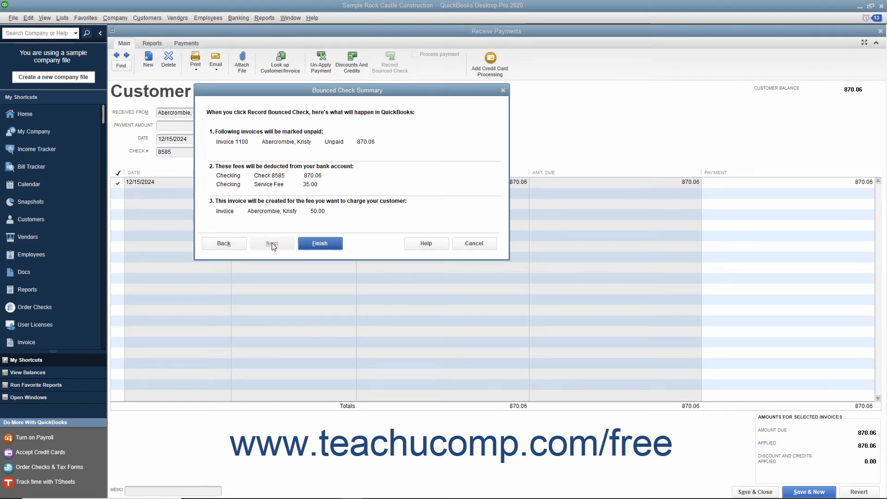
pyautogui.moveTo(280, 229)
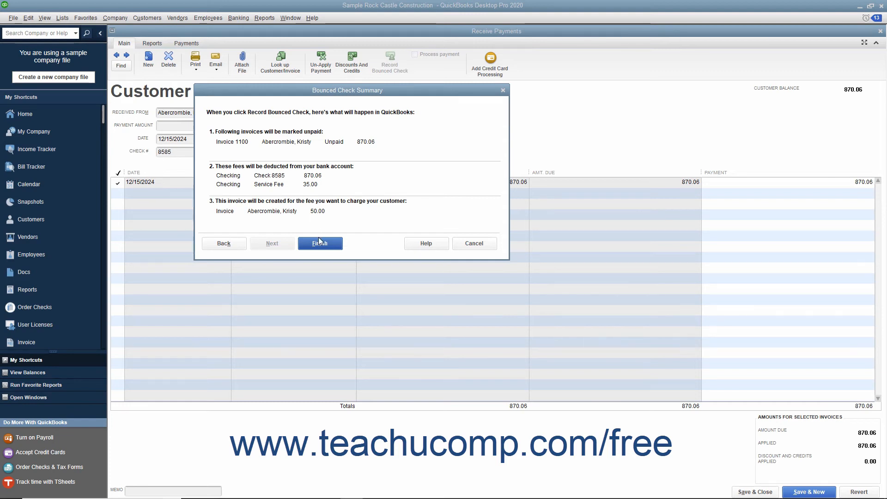
# Finish the summary so check 8585 bounces, invoice 1100 reopens and a 50.00 fee invoice is created.
pyautogui.click(319, 243)
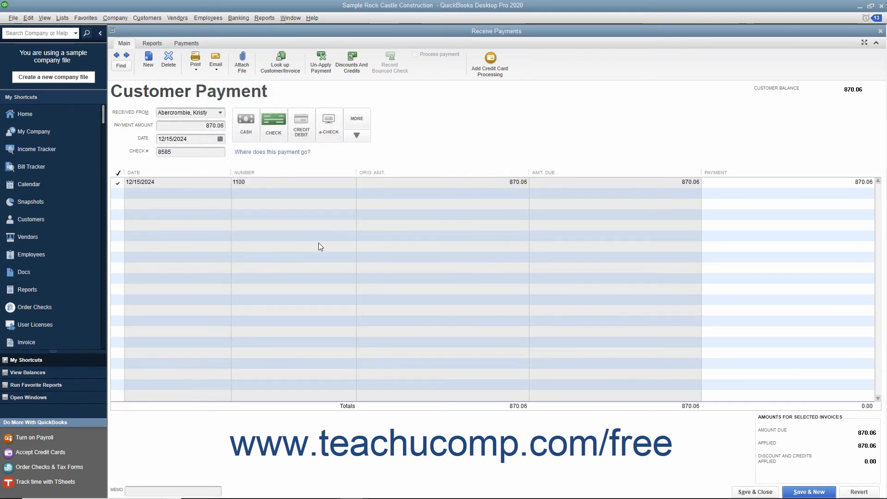